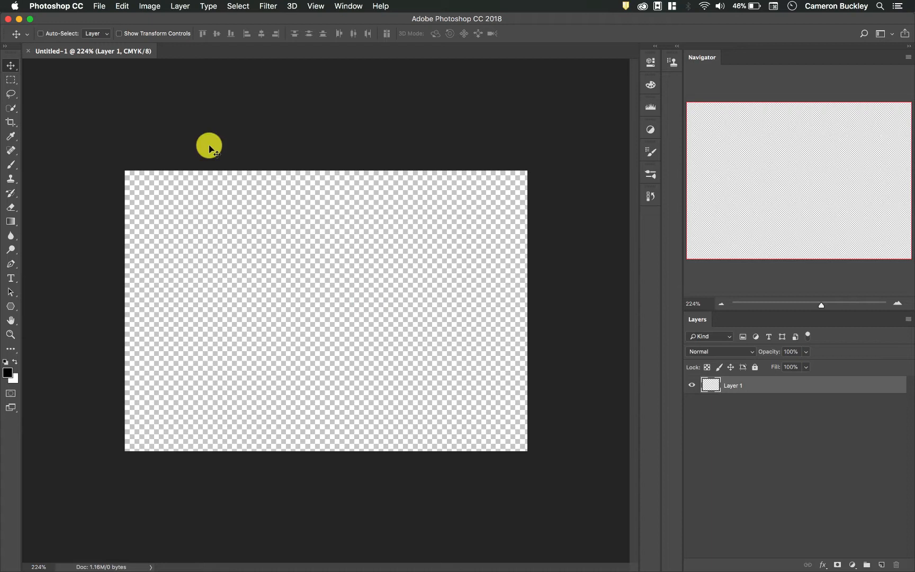
mouse_move(139, 52)
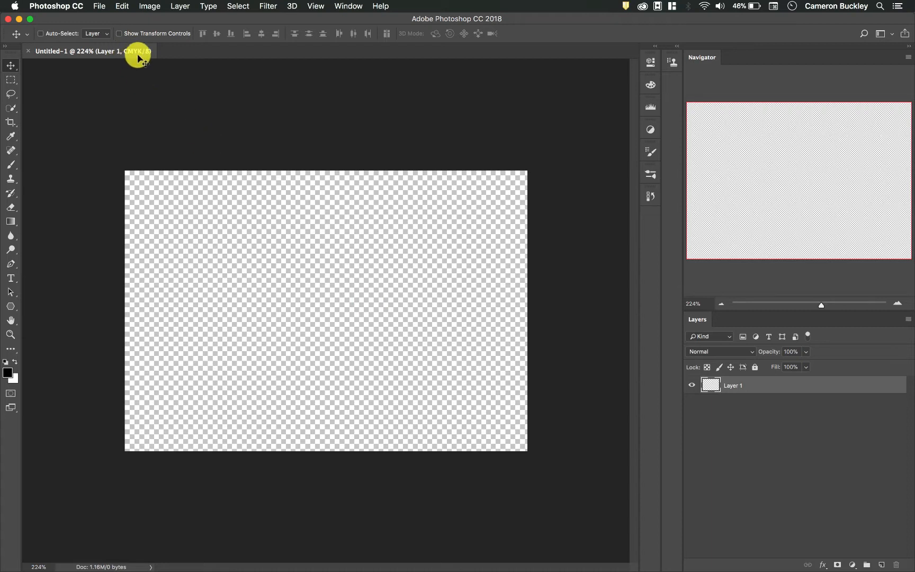
Fill an elliptical selection left of centre with a black radial gradient fading to transparent.
click(149, 7)
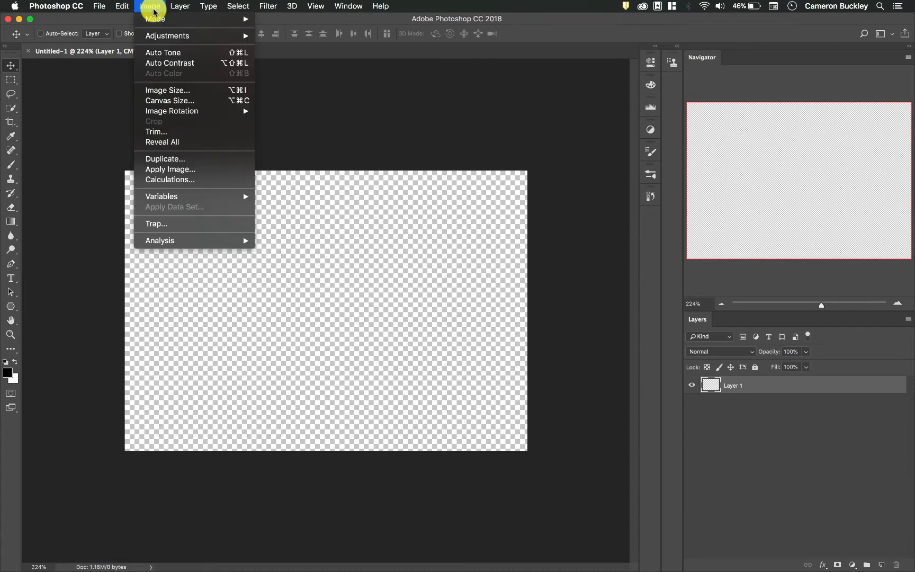
mouse_move(170, 19)
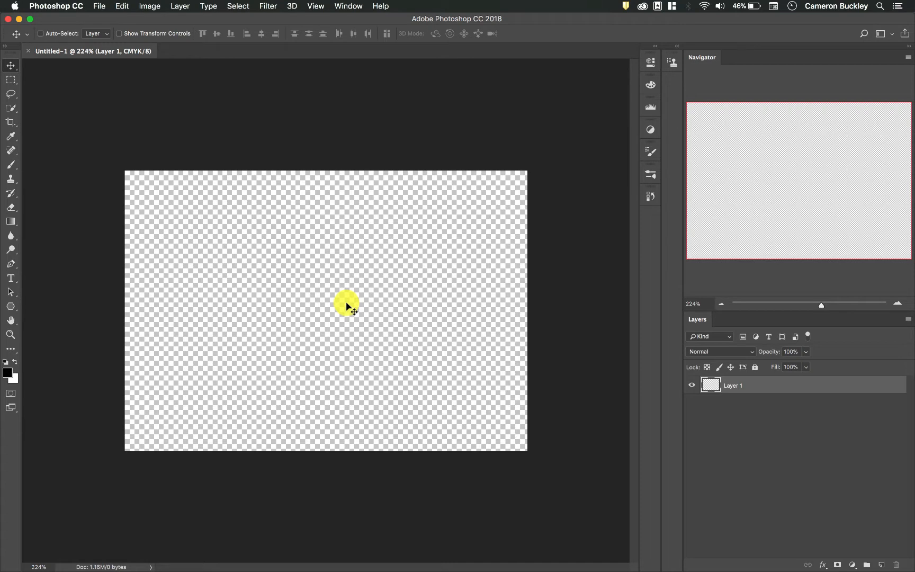
mouse_move(20, 227)
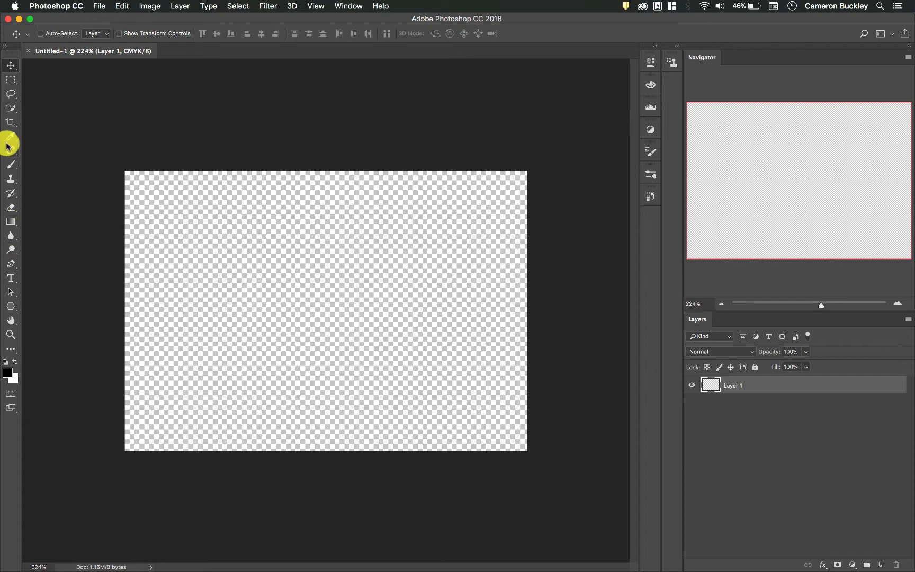
click(11, 79)
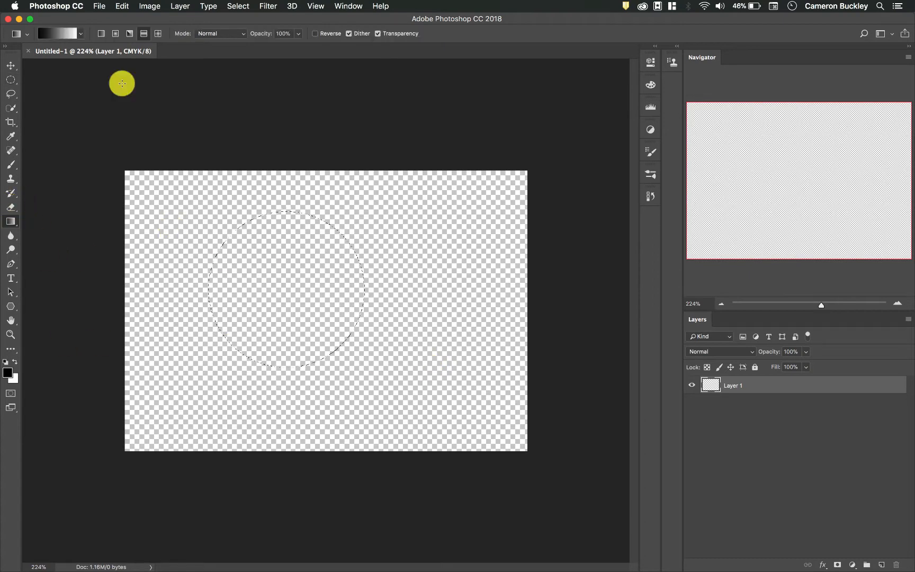
click(54, 33)
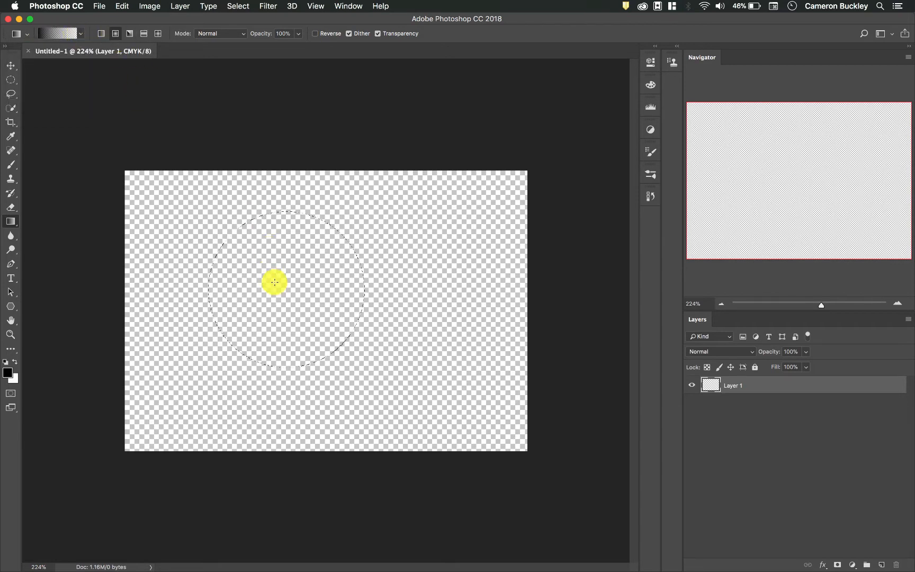
drag(274, 282, 474, 308)
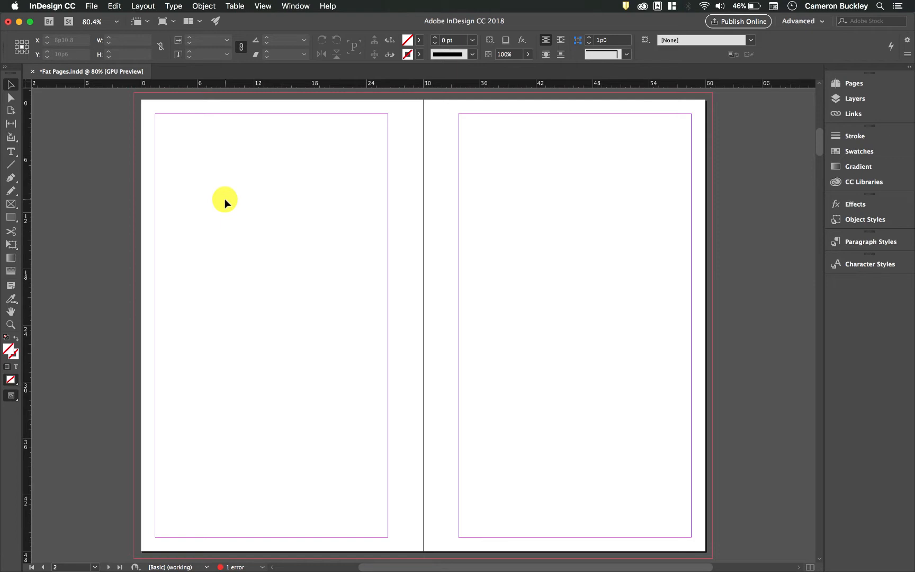
Place the gradient circle PSD as a linked image via File > Place.
click(91, 7)
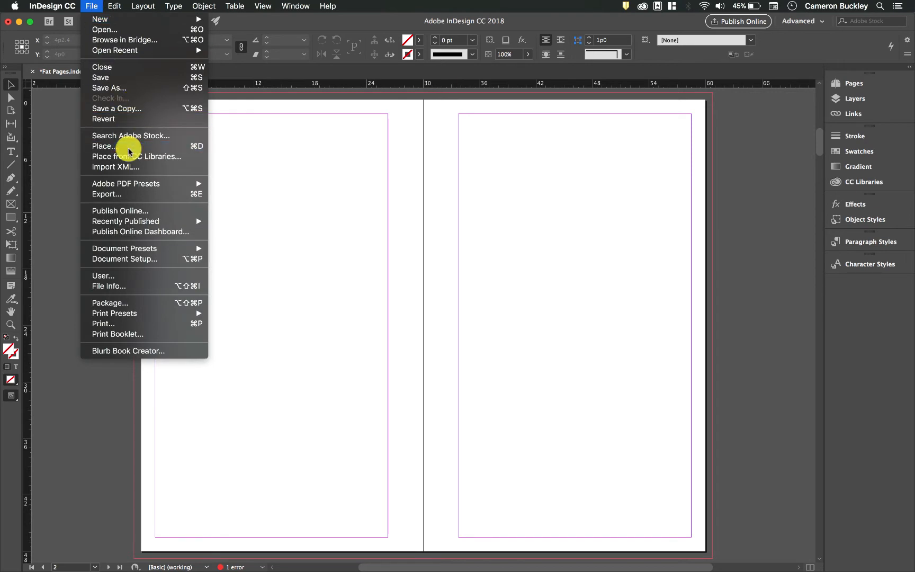
click(101, 146)
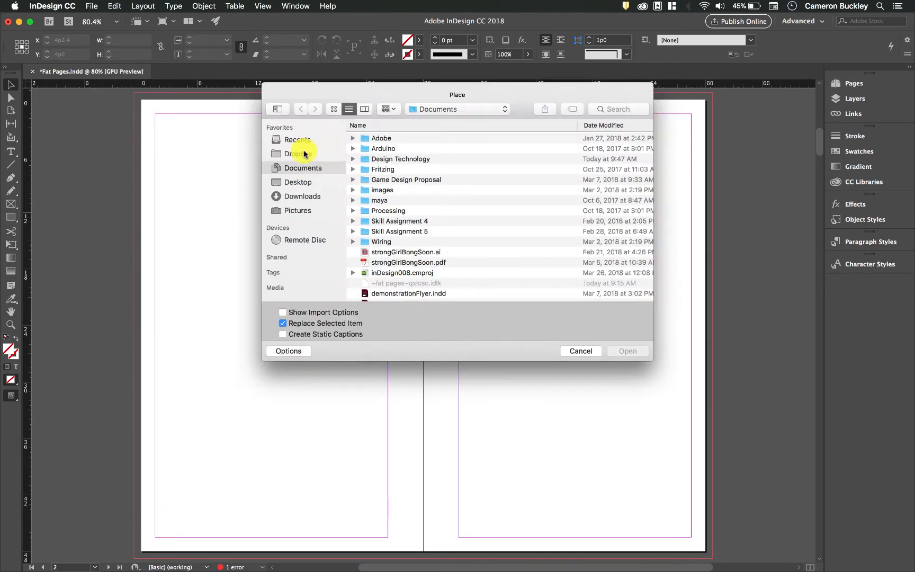
click(580, 351)
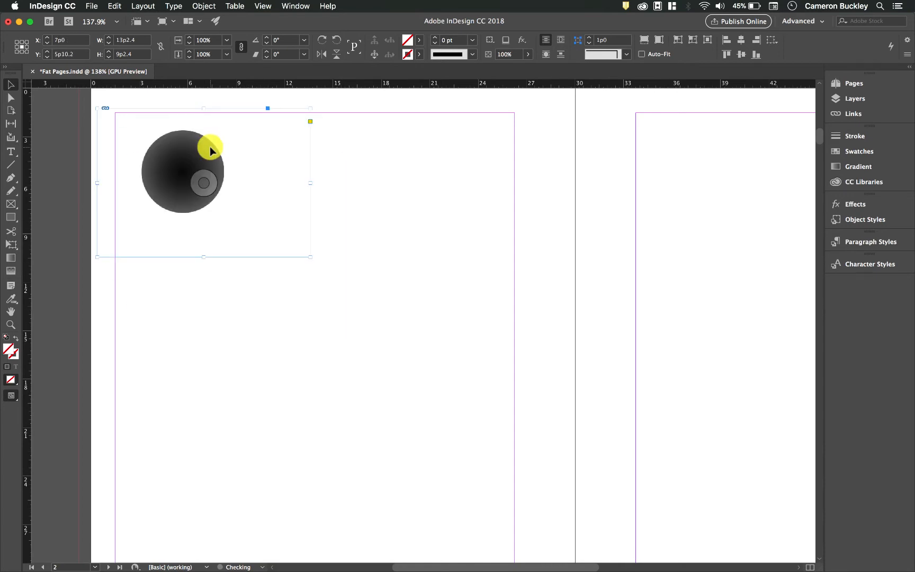
Position the circle near the top of the left page in an enlarged frame.
drag(210, 146, 166, 137)
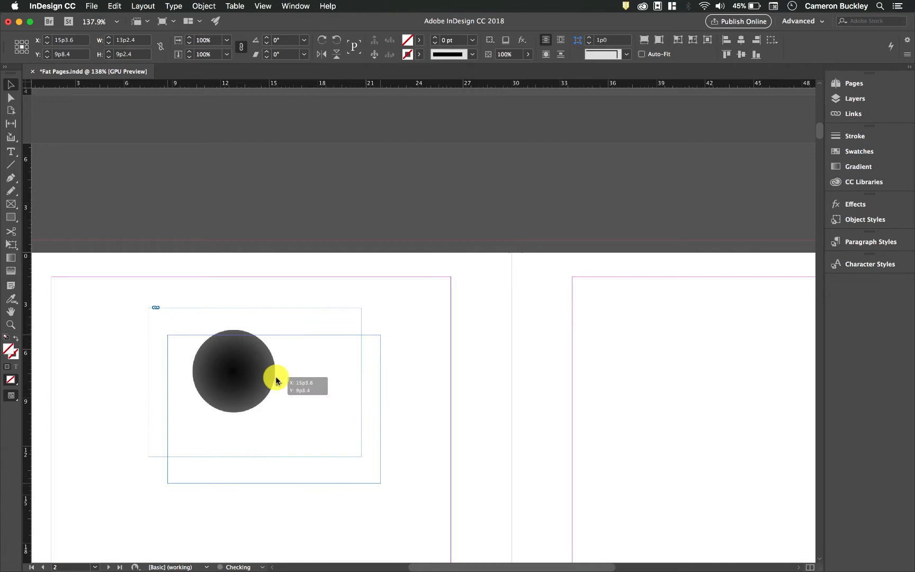
drag(278, 379, 467, 297)
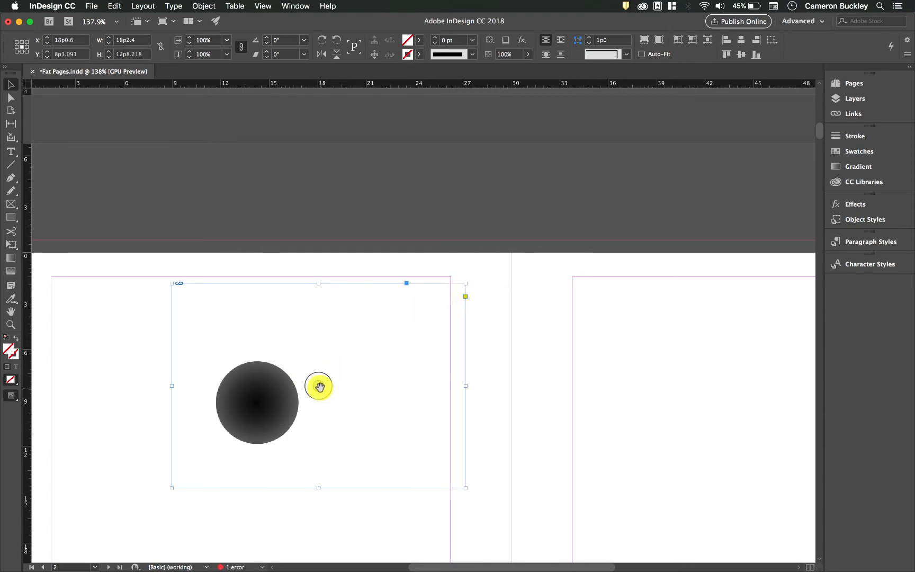
drag(465, 385, 386, 340)
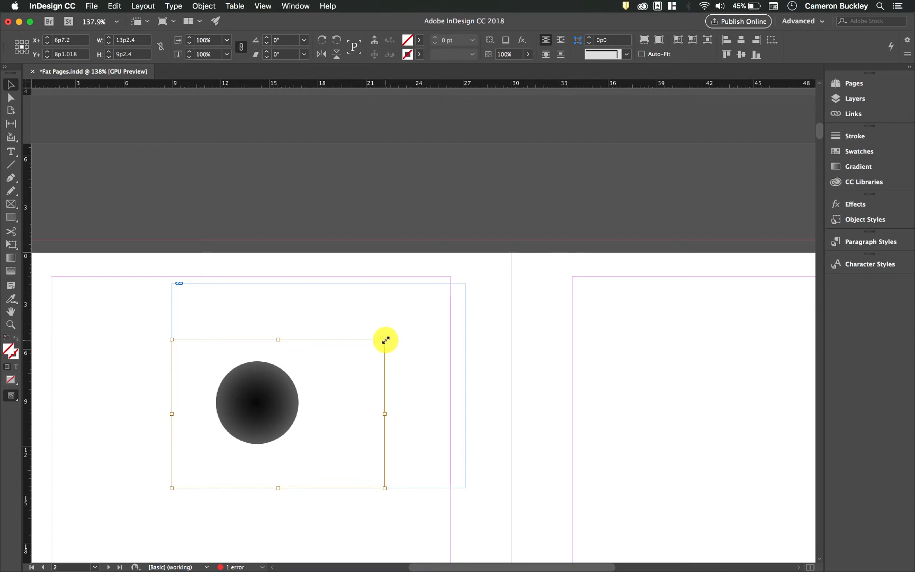
drag(384, 340, 483, 340)
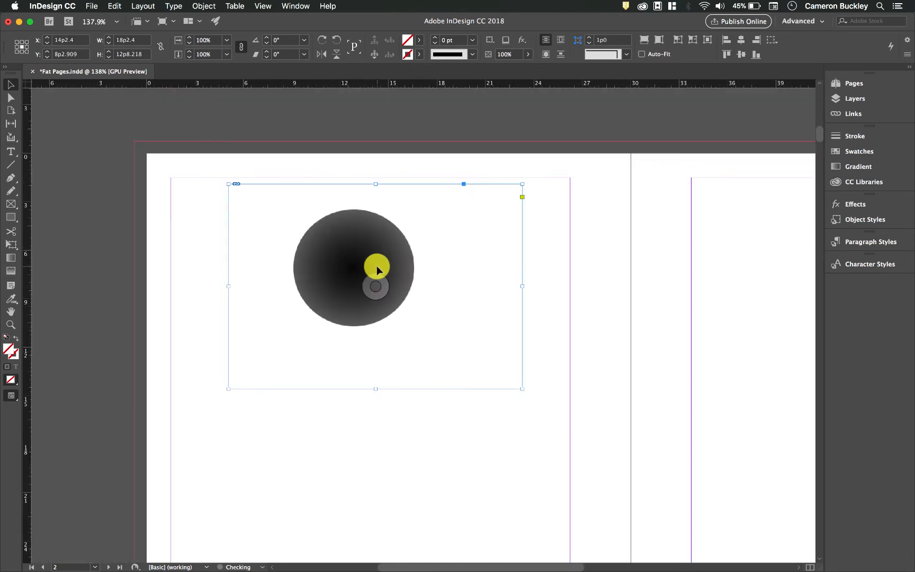
drag(375, 268, 435, 277)
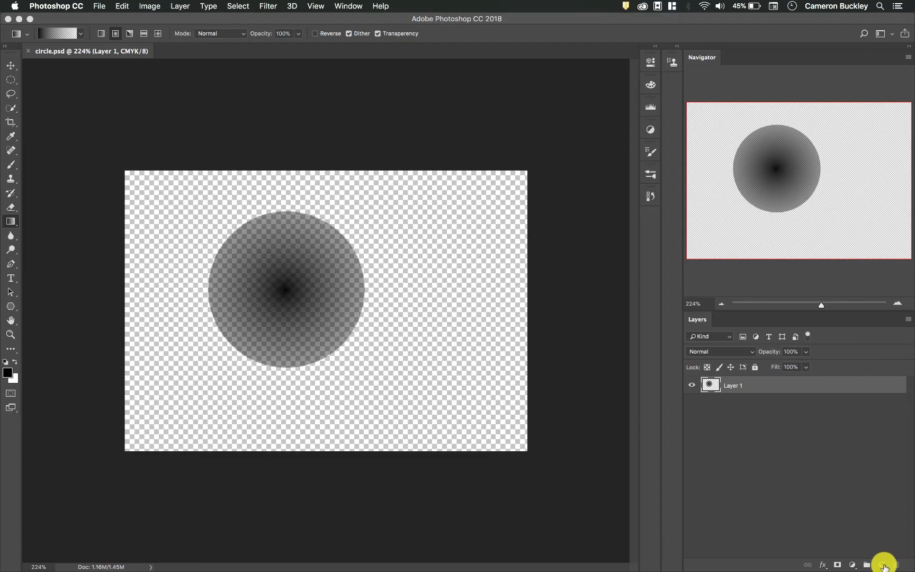
Add a red gradient square on a new layer over the circle's right half and save.
click(881, 564)
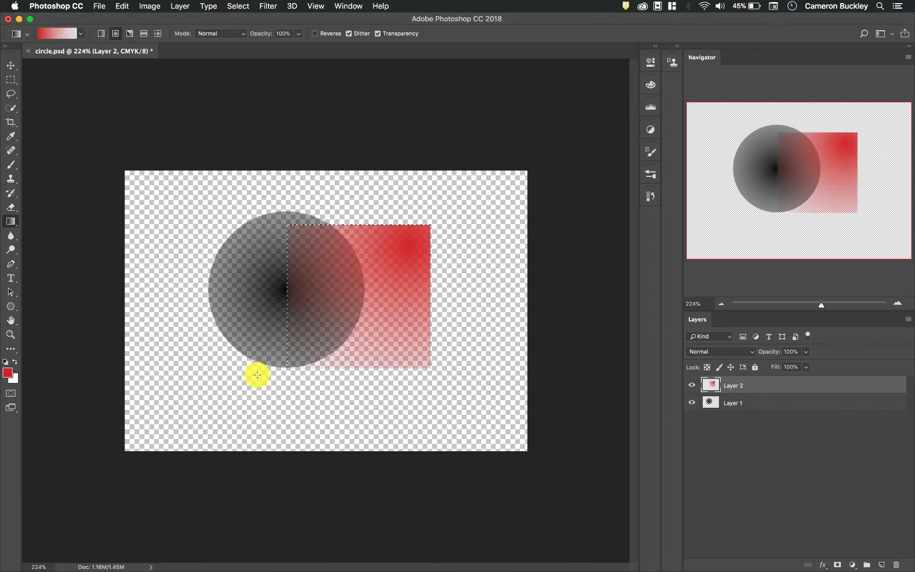
click(11, 66)
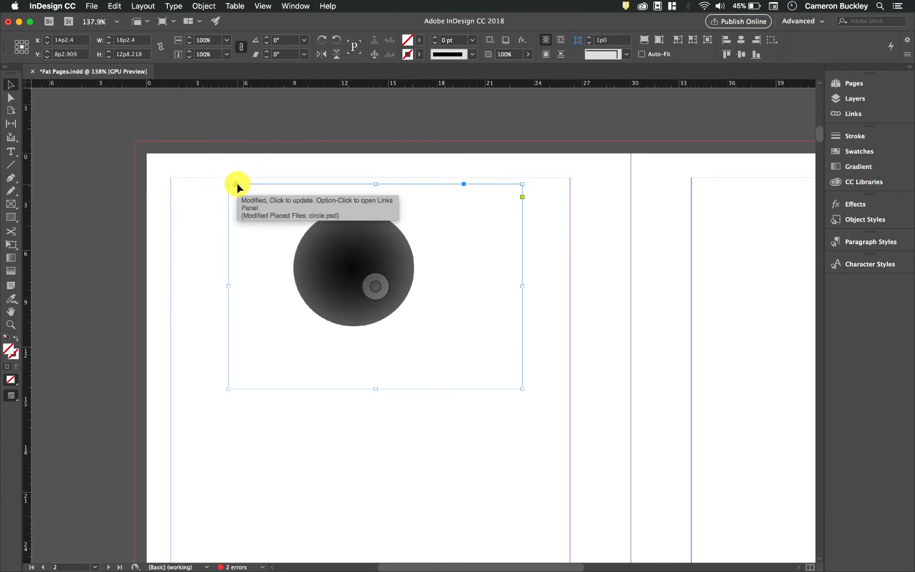
Update the modified link so the circle shows the red square, then nudge the frame down-right.
click(236, 184)
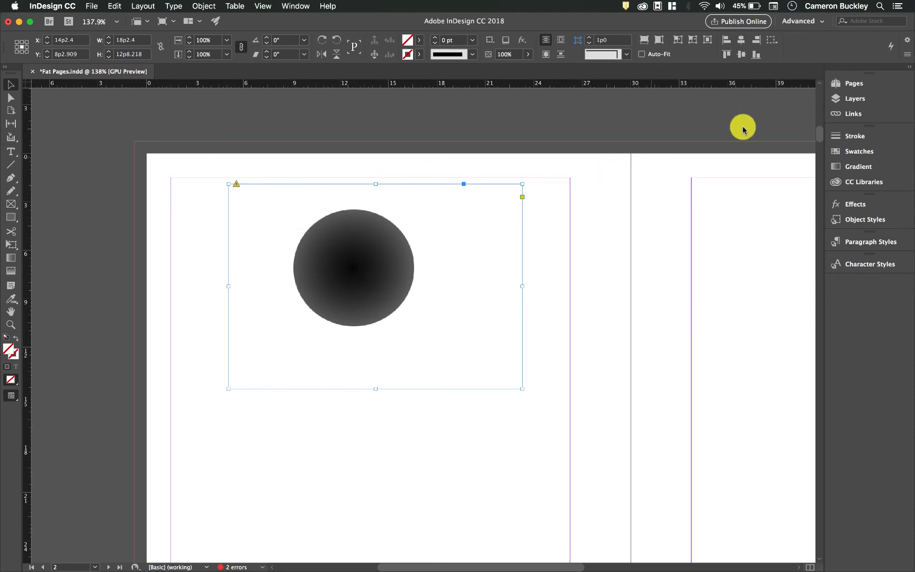
click(854, 114)
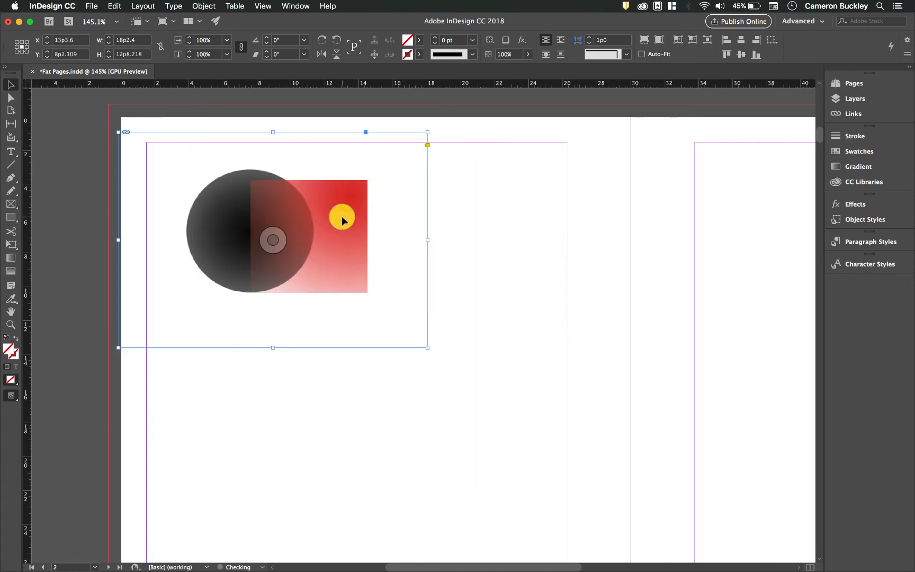
drag(341, 220, 361, 236)
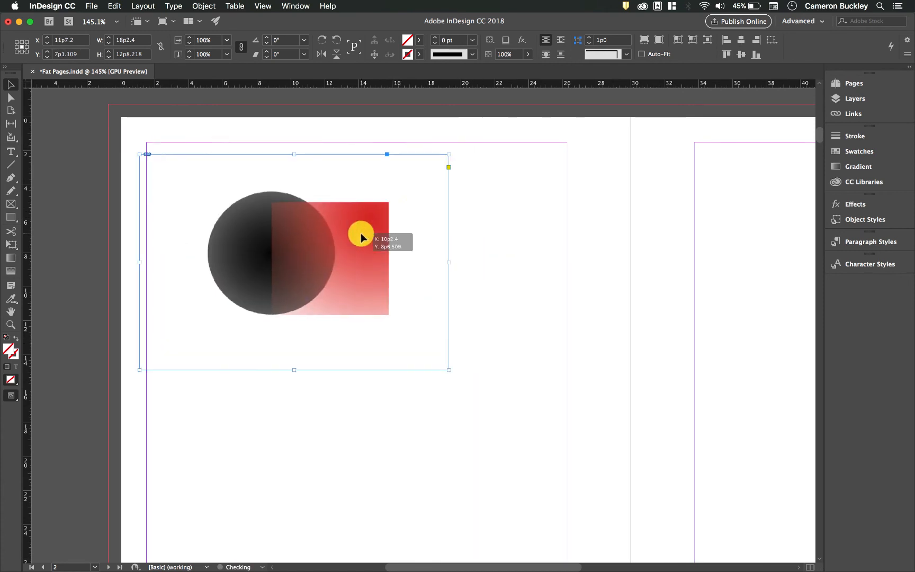